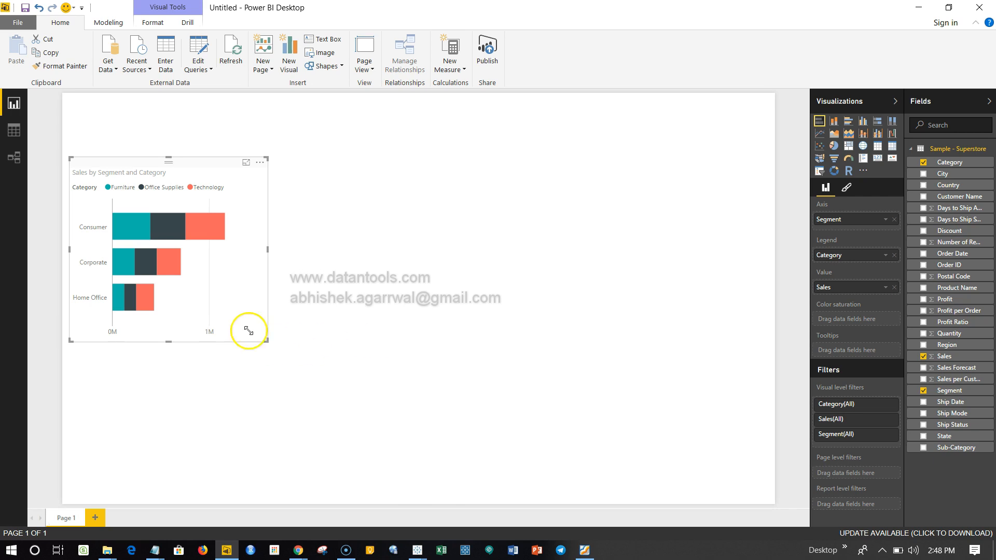
{"action": "mouse_move", "coordinate": [217, 260]}
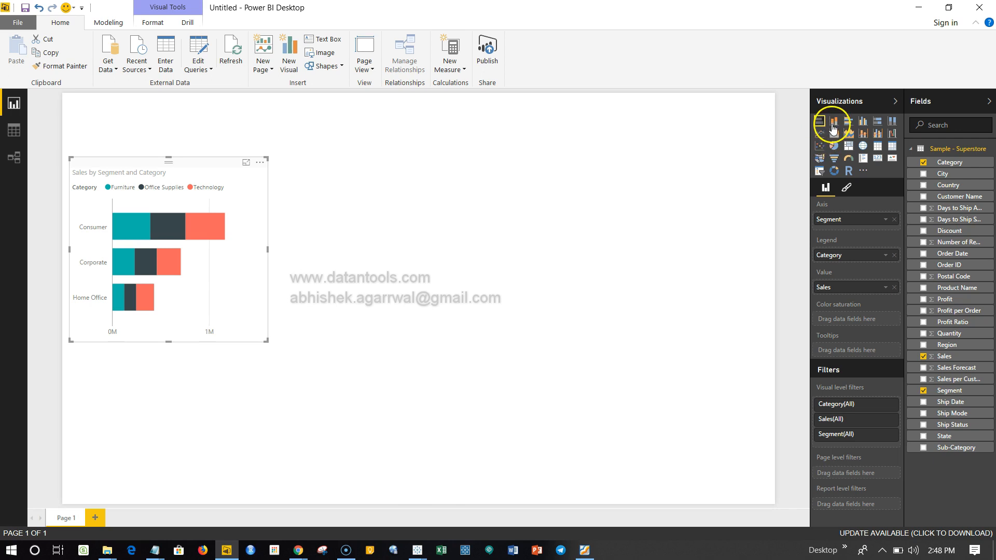
- Show Sales by Segment and Category as a stacked column chart and read a segment tooltip (Consumer Furniture 391,059)
{"action": "left_click", "coordinate": [834, 121]}
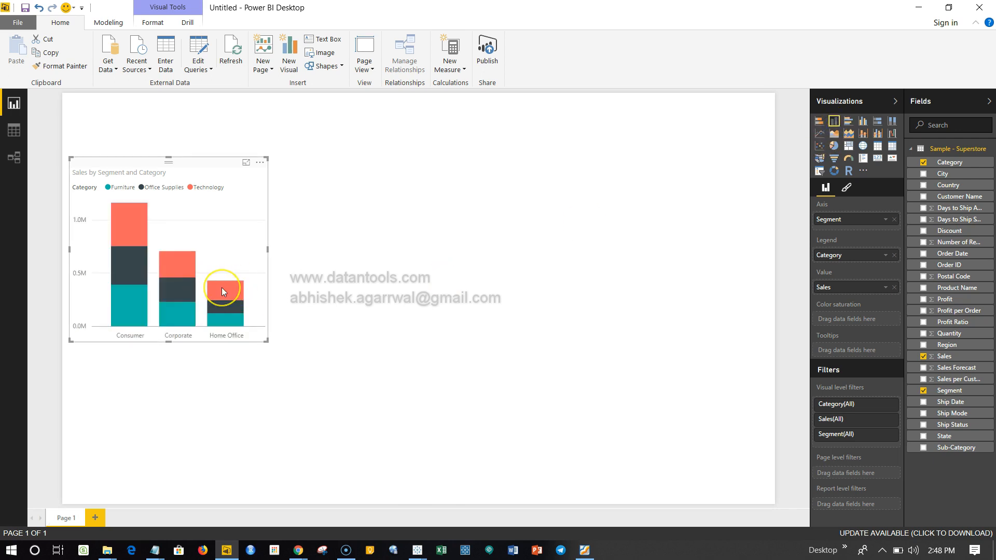
{"action": "mouse_move", "coordinate": [222, 292]}
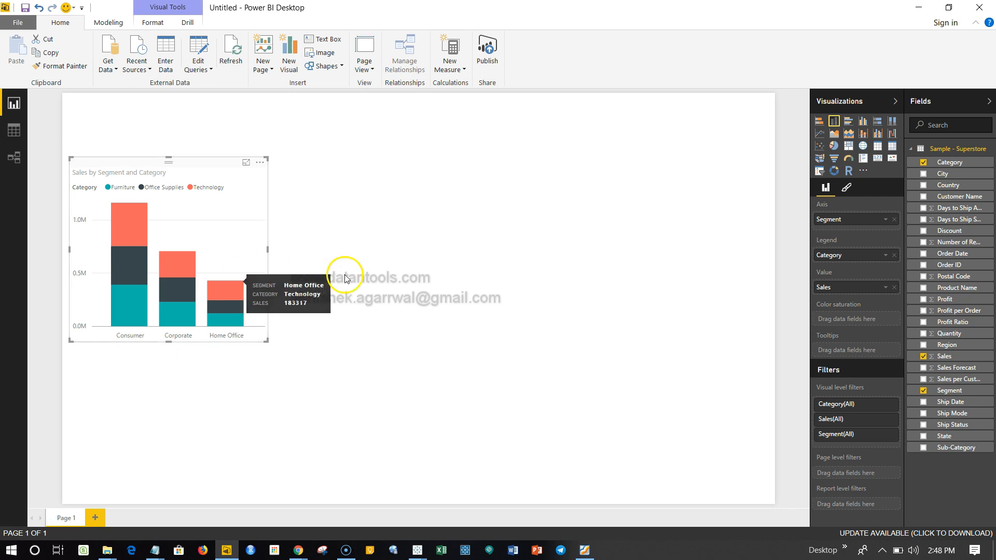
{"action": "mouse_move", "coordinate": [132, 299]}
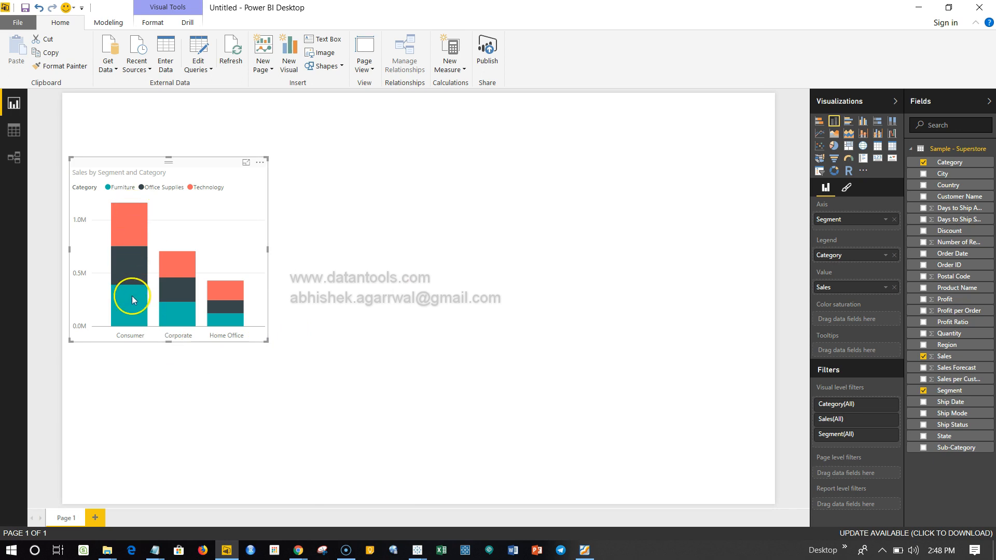
{"action": "mouse_move", "coordinate": [133, 289]}
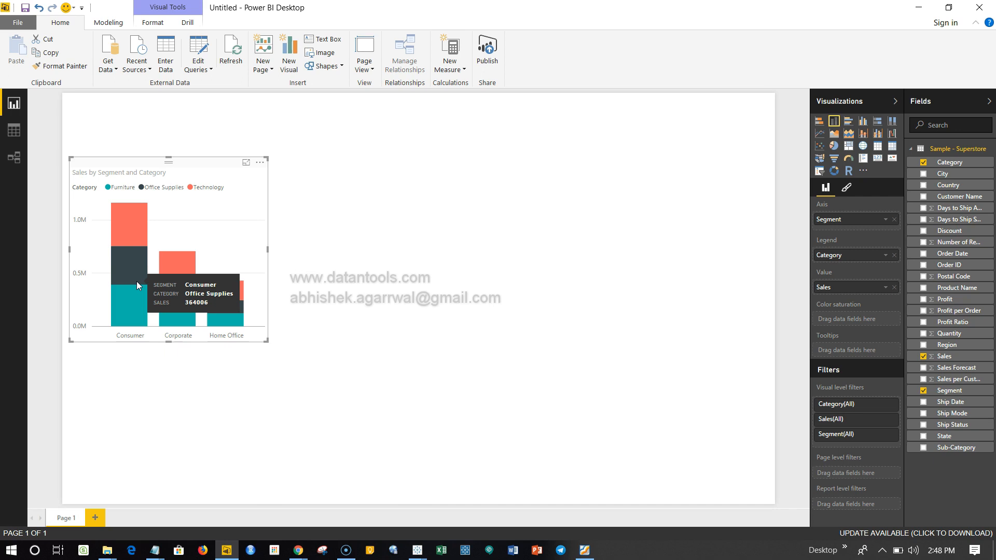
{"action": "mouse_move", "coordinate": [130, 276]}
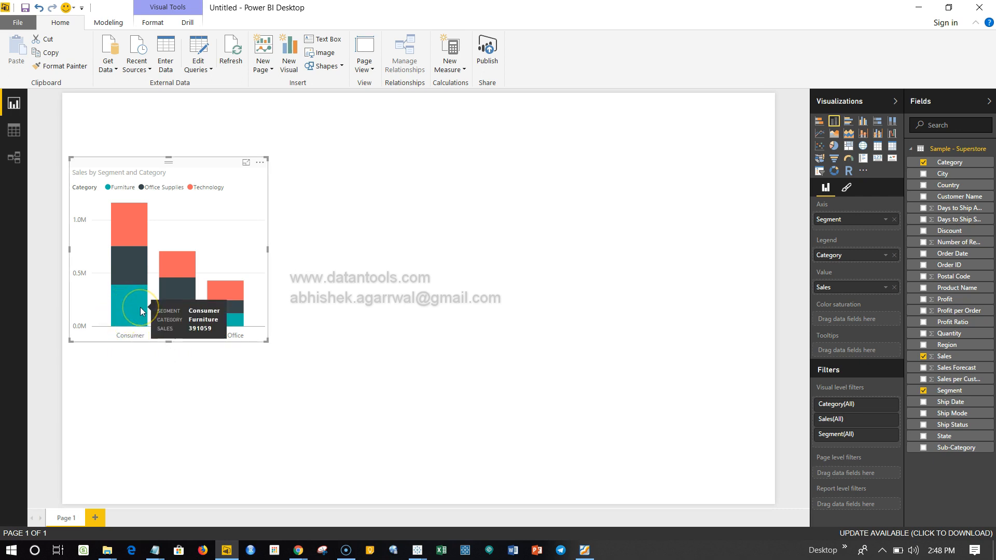
{"action": "left_click", "coordinate": [140, 311]}
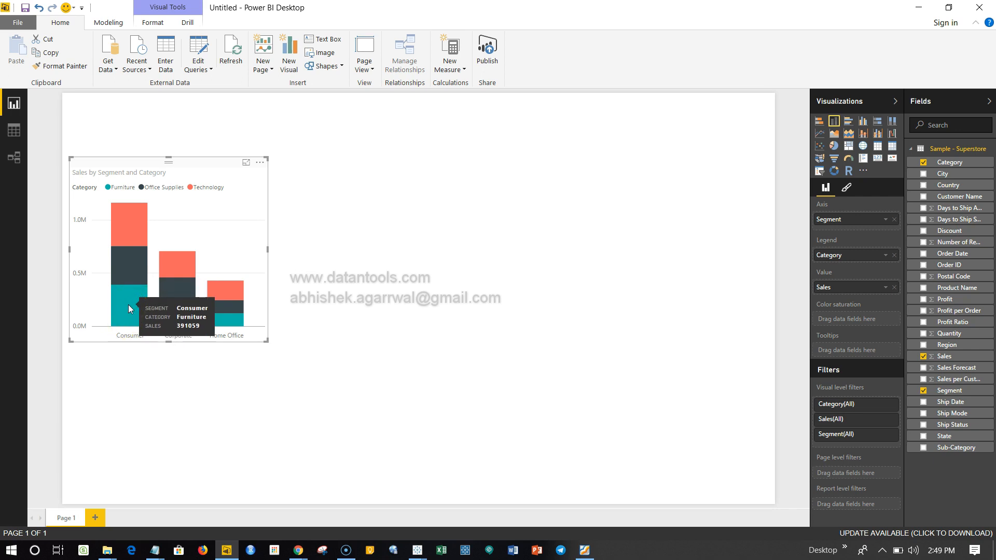
{"action": "mouse_move", "coordinate": [133, 236]}
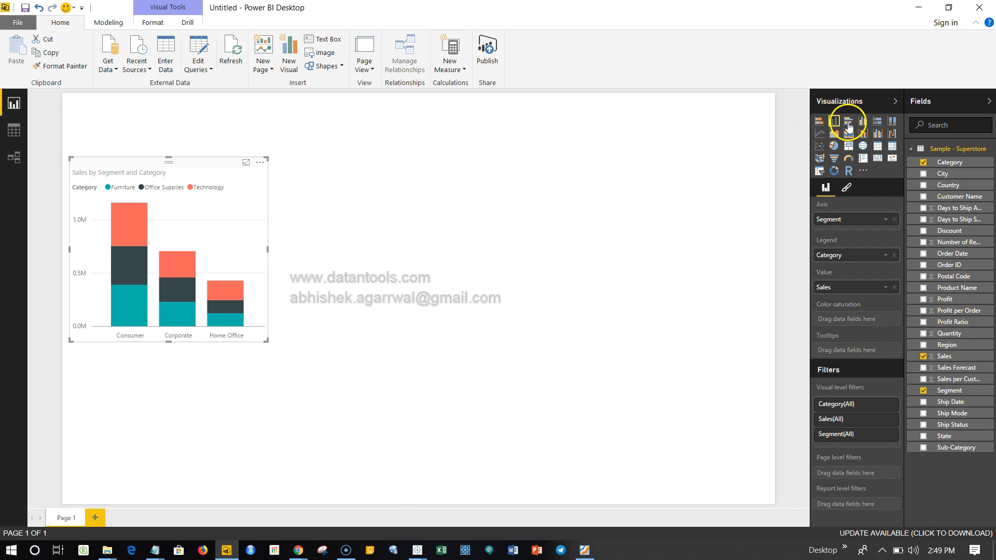
{"action": "mouse_move", "coordinate": [848, 122]}
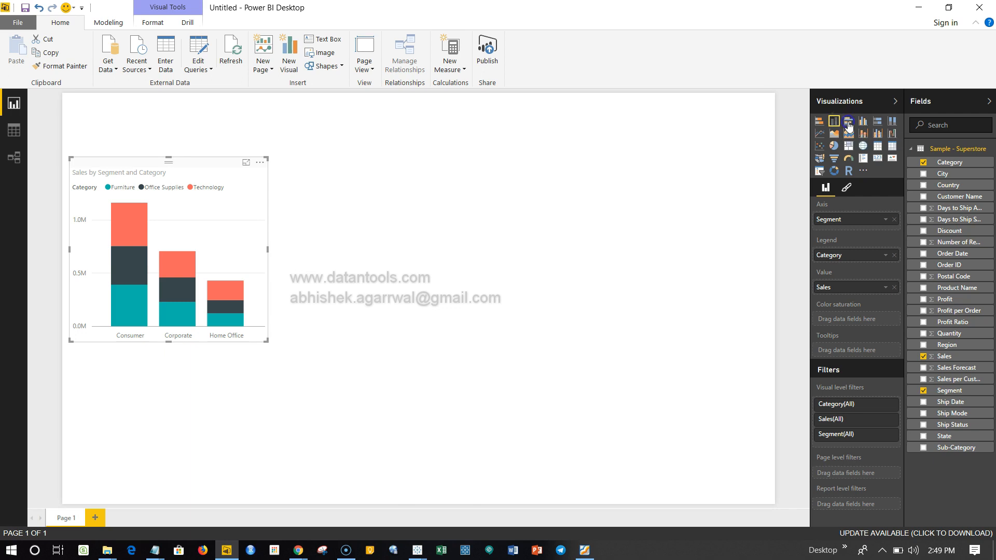
- Switch the visual to a clustered bar chart with side-by-side category bars
{"action": "left_click", "coordinate": [848, 121]}
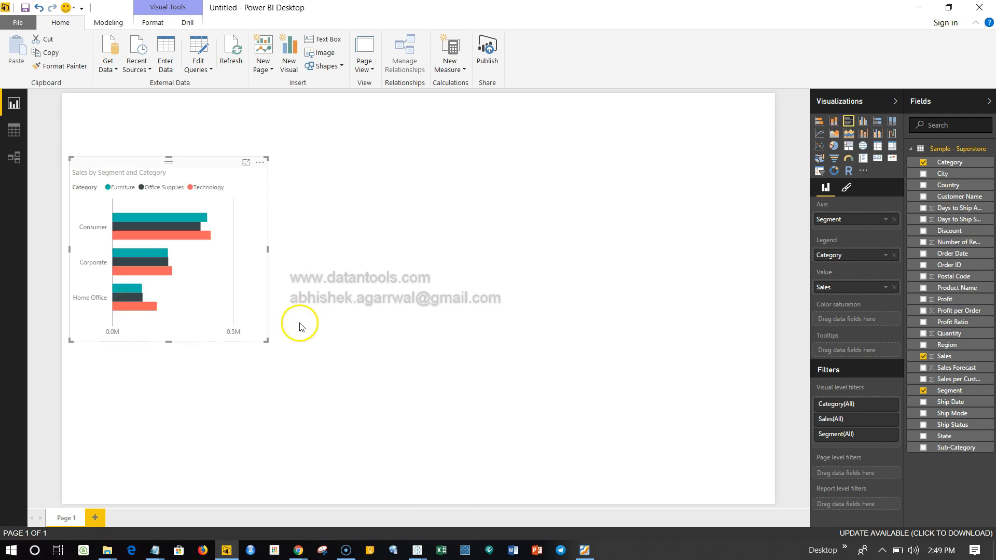
{"action": "mouse_move", "coordinate": [187, 232]}
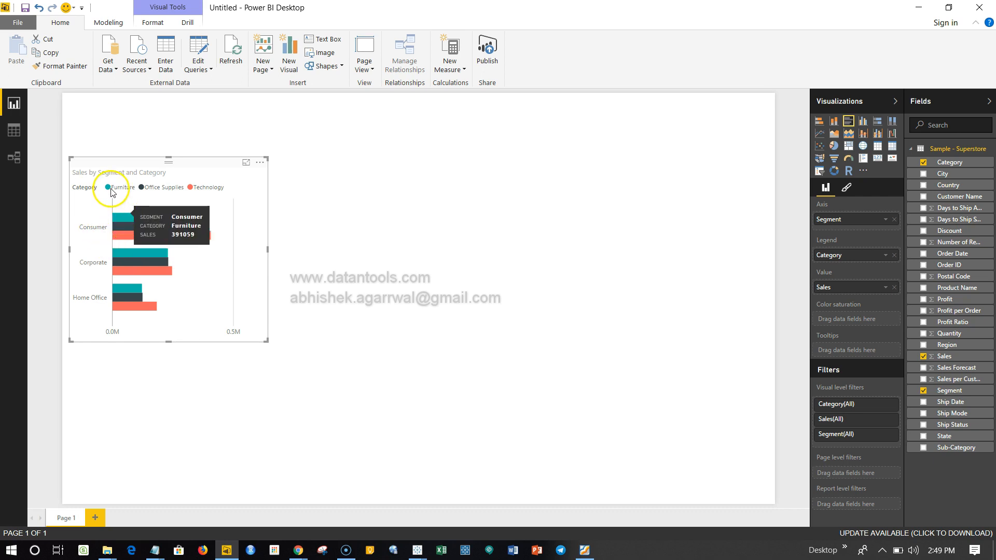
{"action": "mouse_move", "coordinate": [248, 167]}
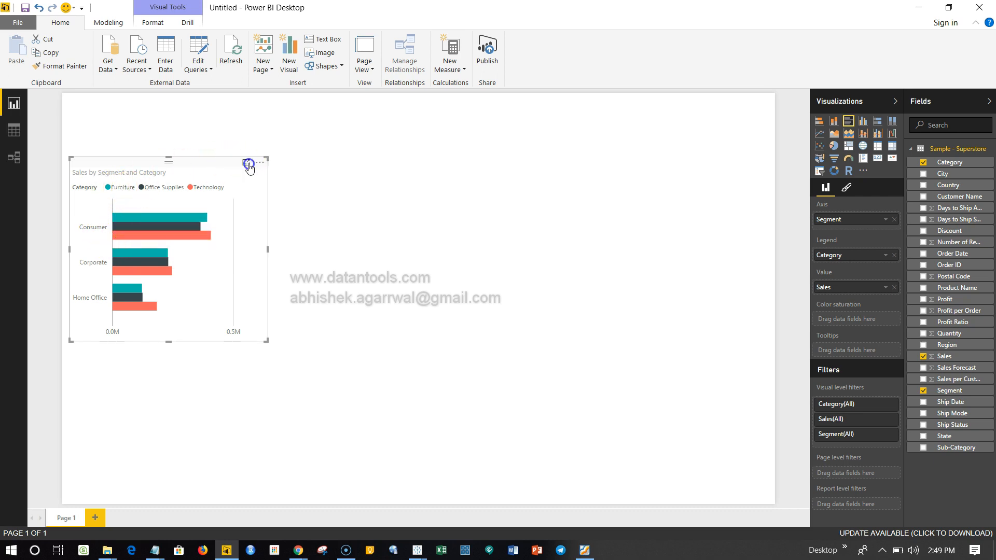
- Expand the clustered bar chart to fill the canvas in focus mode
{"action": "left_click", "coordinate": [248, 163]}
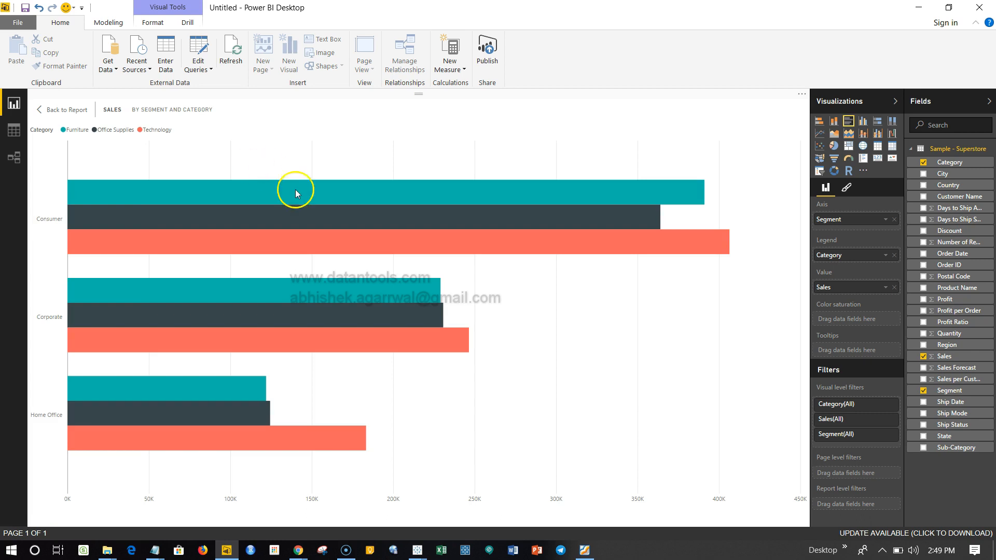
{"action": "mouse_move", "coordinate": [330, 249]}
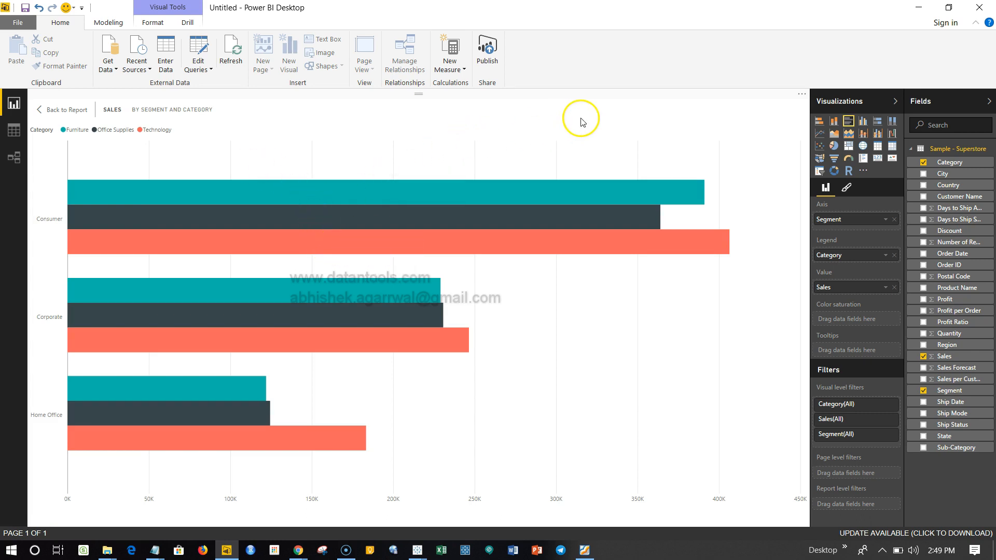
{"action": "mouse_move", "coordinate": [676, 154]}
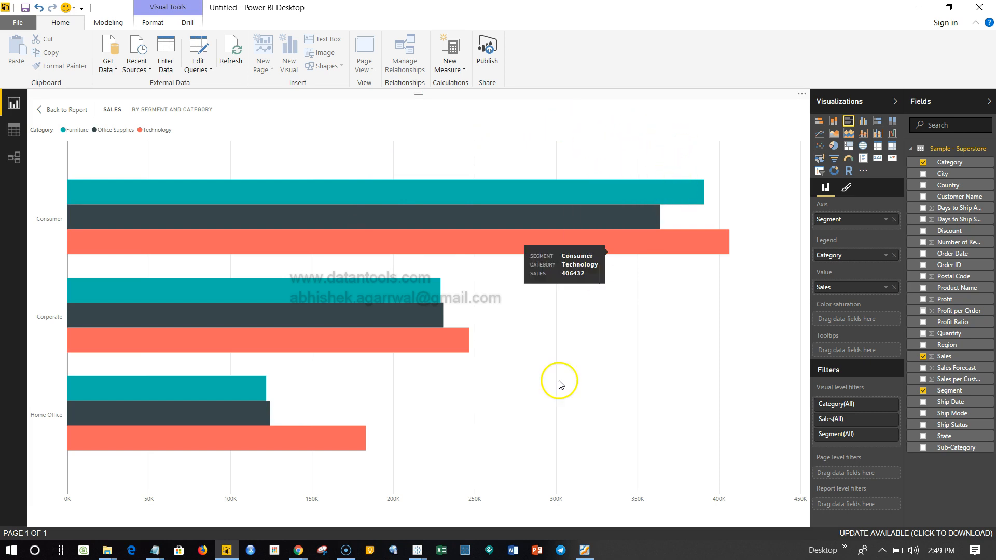
{"action": "mouse_move", "coordinate": [405, 299]}
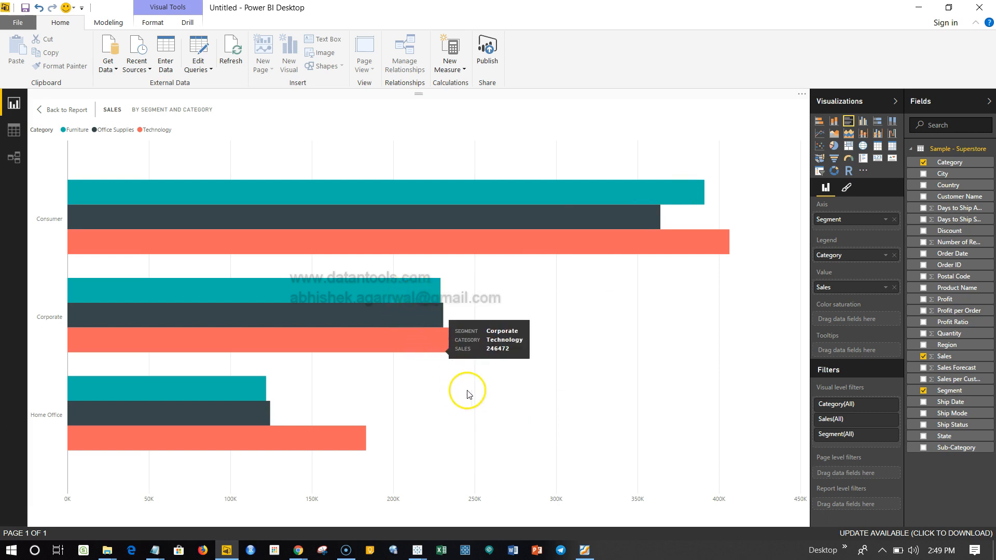
{"action": "mouse_move", "coordinate": [416, 322]}
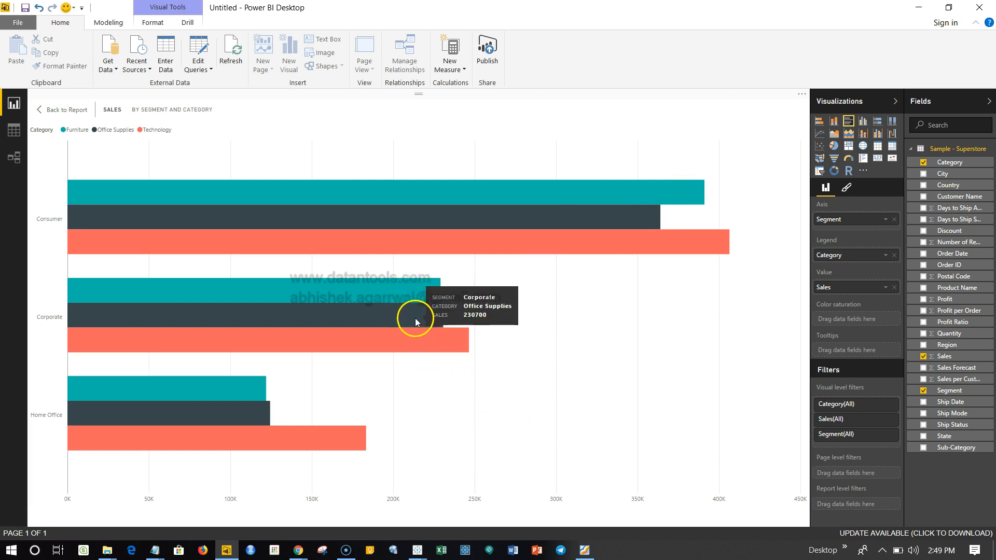
{"action": "mouse_move", "coordinate": [335, 451]}
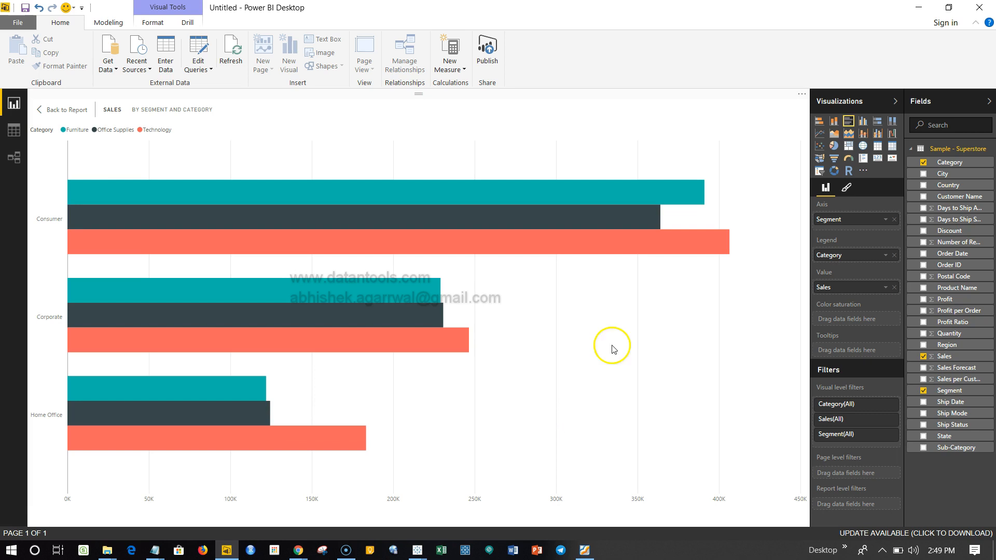
{"action": "left_click", "coordinate": [819, 121]}
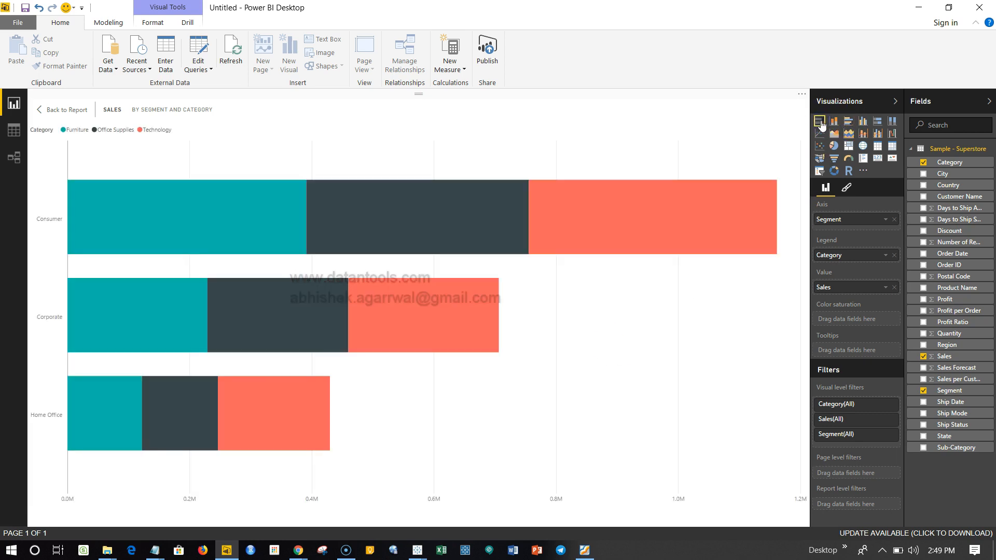
{"action": "mouse_move", "coordinate": [552, 294]}
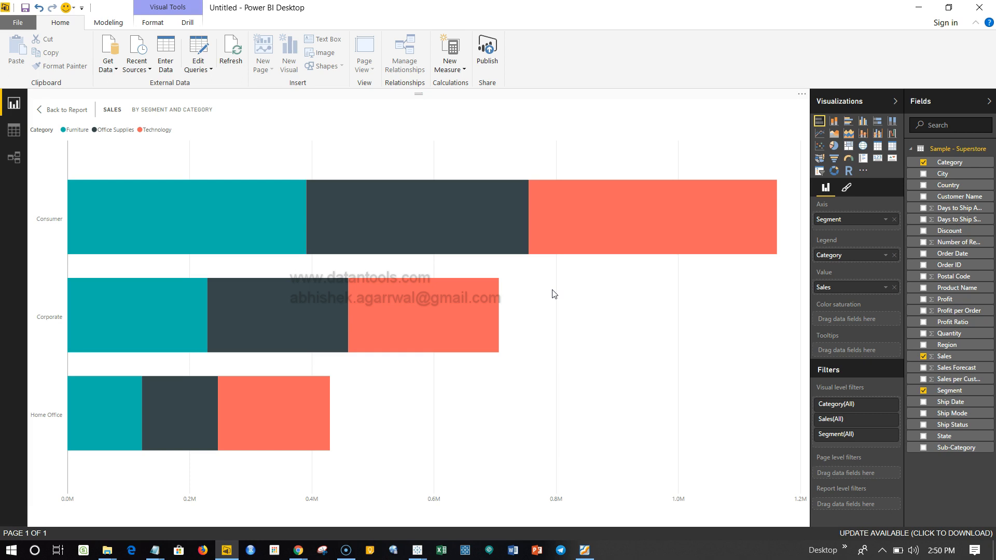
{"action": "left_click", "coordinate": [848, 121]}
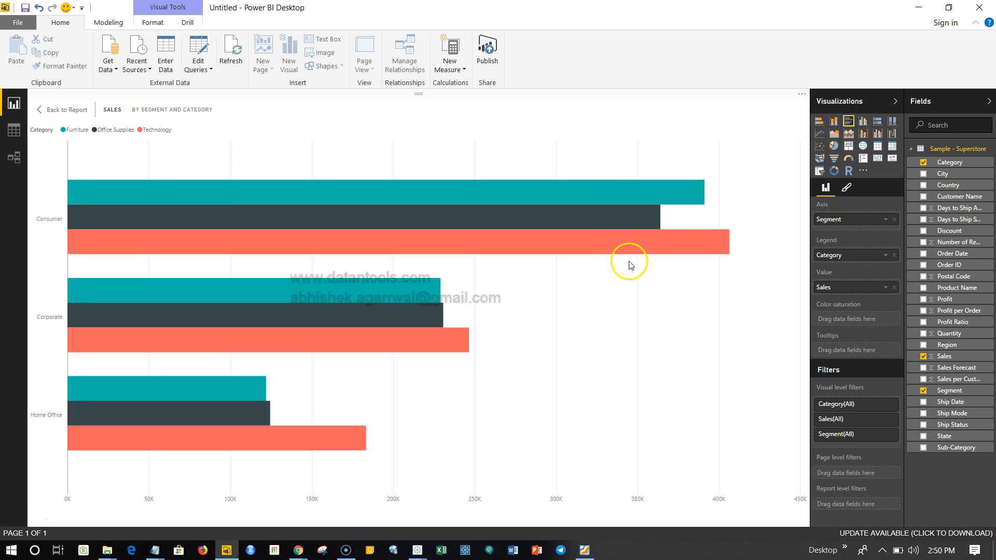
{"action": "mouse_move", "coordinate": [625, 242]}
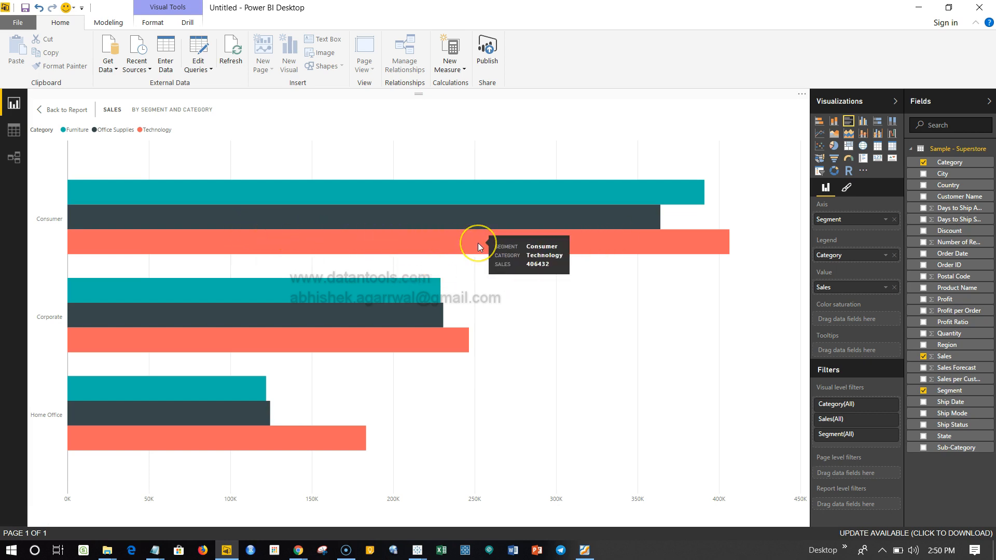
{"action": "mouse_move", "coordinate": [328, 227]}
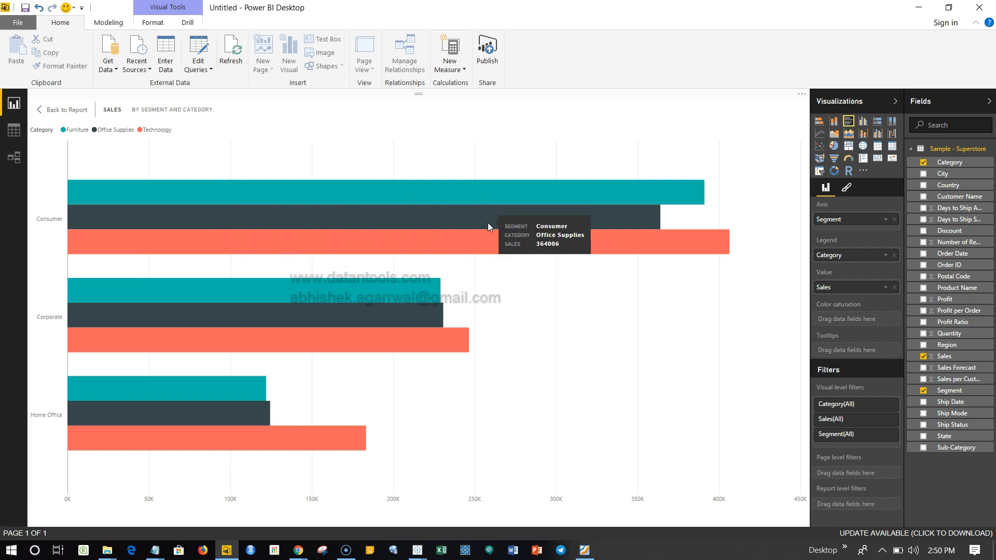
{"action": "mouse_move", "coordinate": [687, 236]}
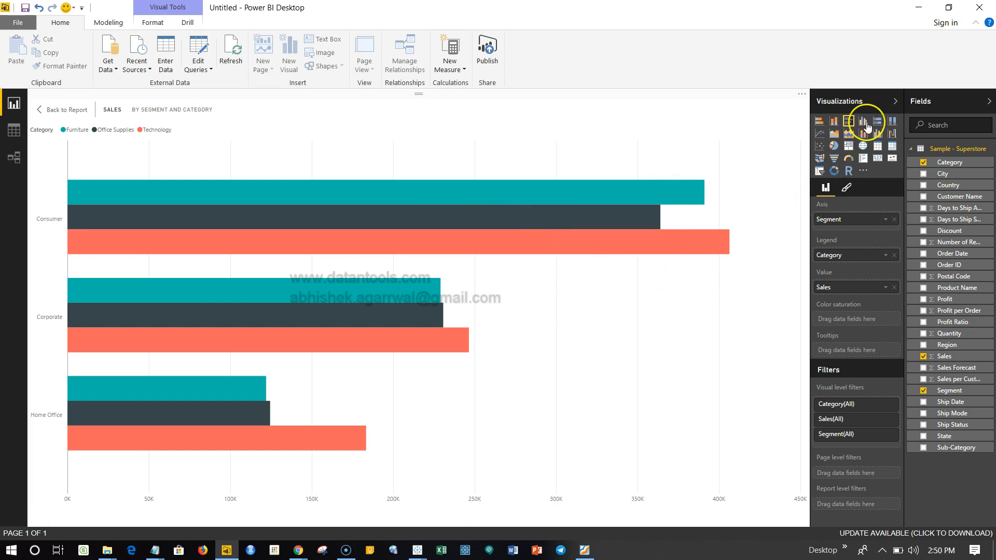
- Show the focus-mode chart as a clustered column chart
{"action": "left_click", "coordinate": [863, 121]}
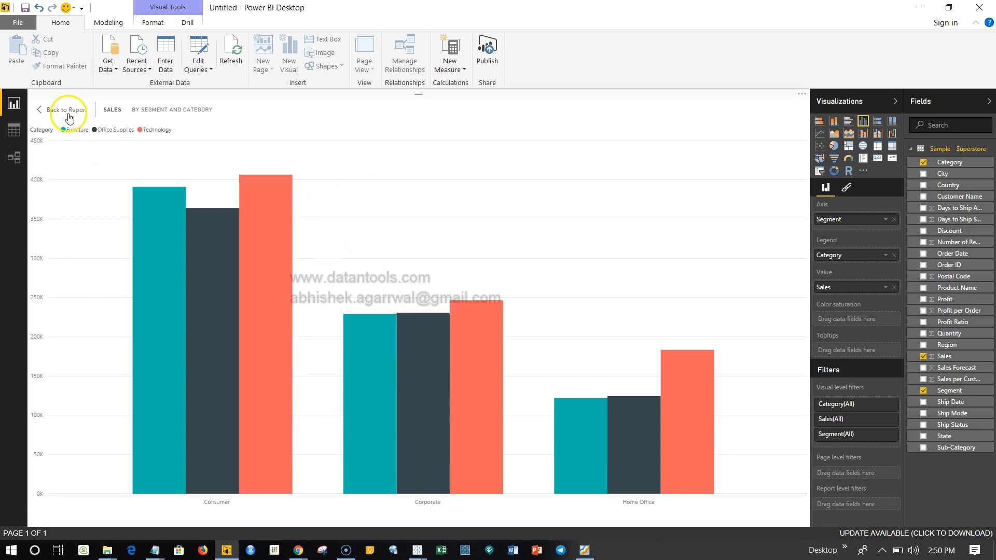
- Leave focus mode back to the report page with the clustered column chart at normal size
{"action": "left_click", "coordinate": [68, 110]}
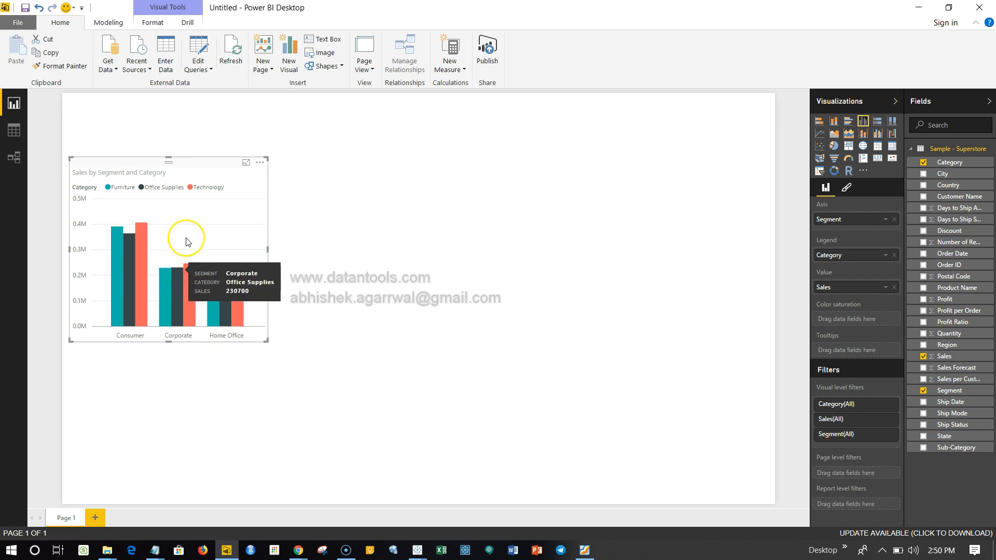
{"action": "mouse_move", "coordinate": [187, 242]}
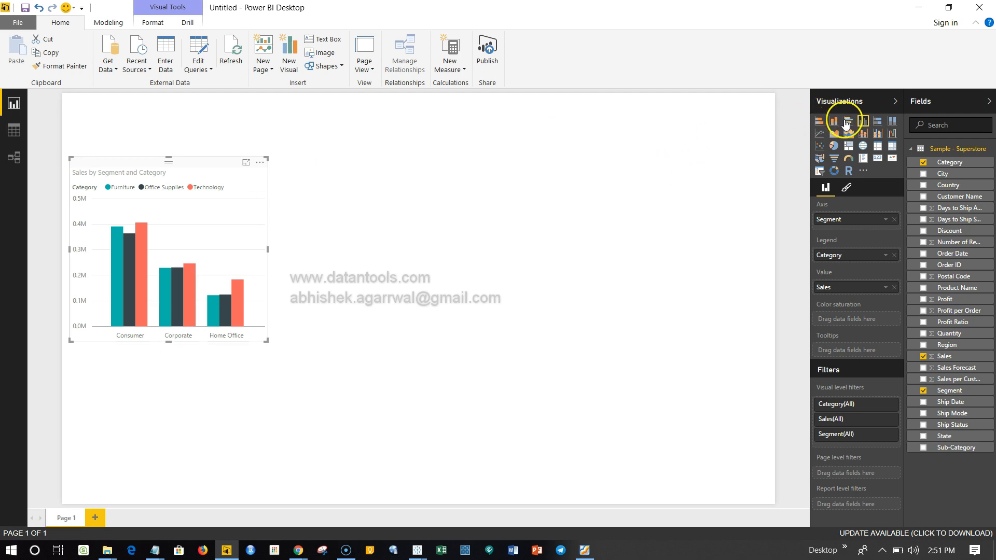
{"action": "mouse_move", "coordinate": [849, 121]}
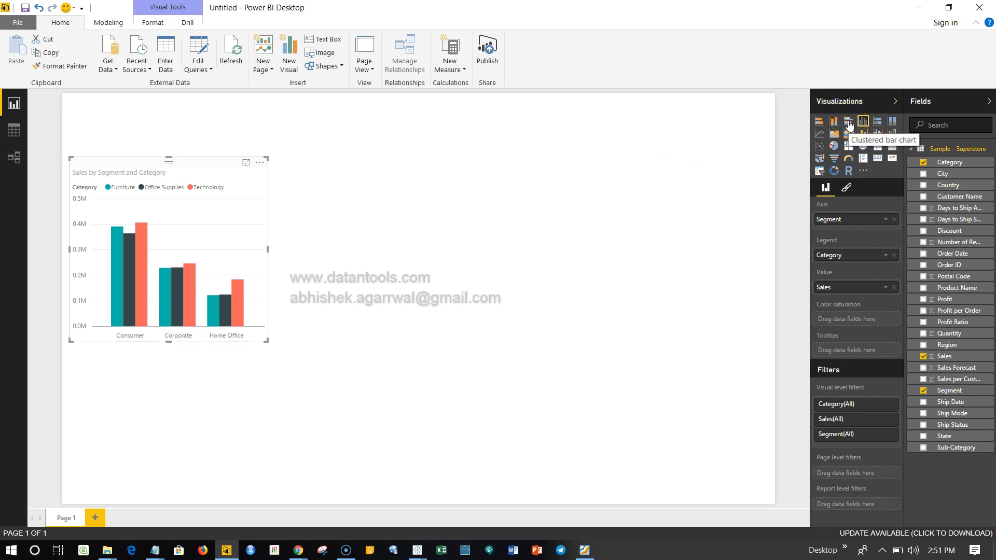
{"action": "mouse_move", "coordinate": [863, 122]}
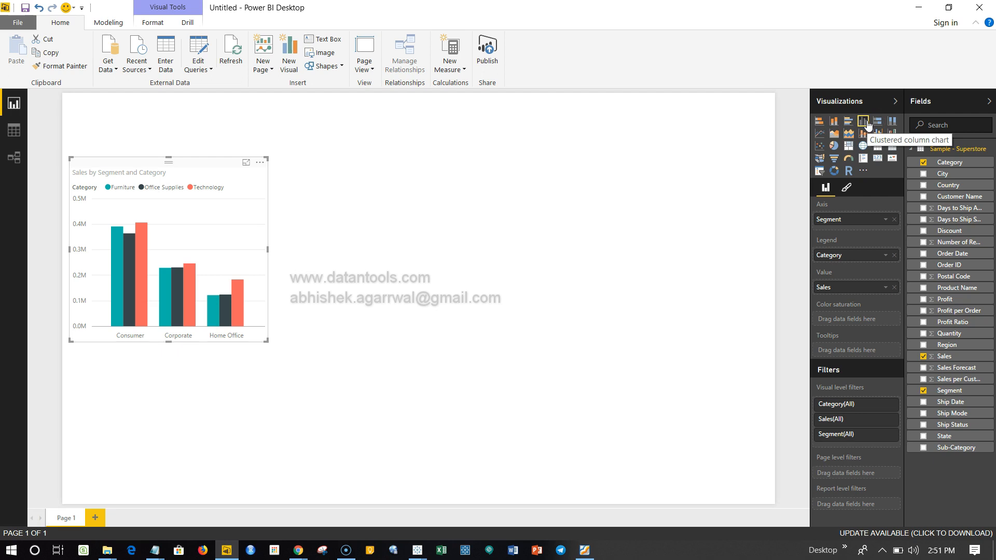
{"action": "mouse_move", "coordinate": [631, 215]}
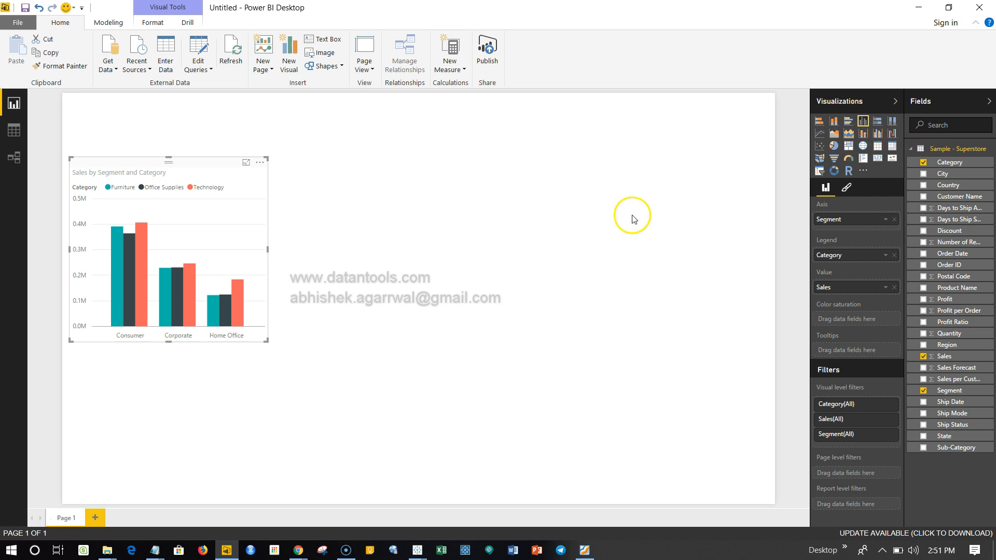